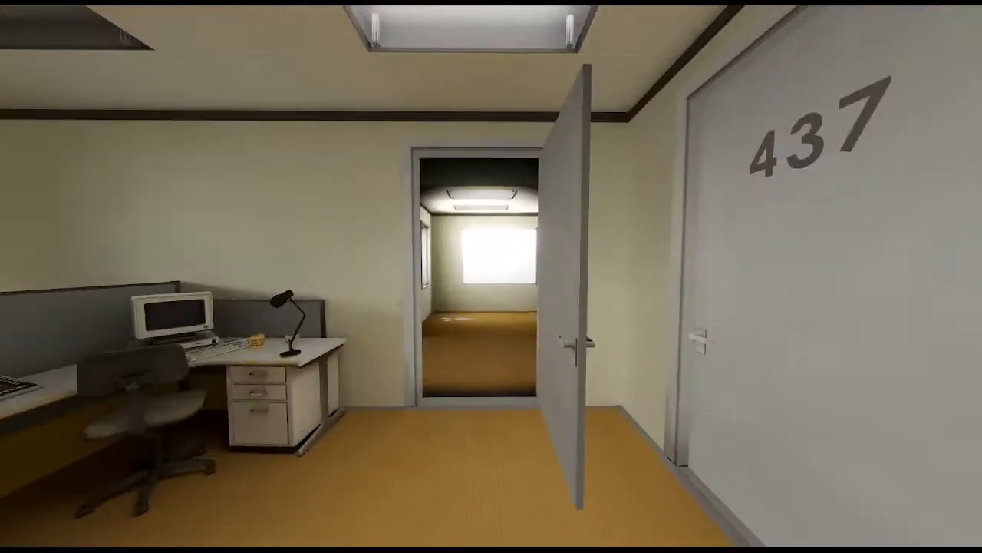
- Pause and look through the Settings tabs, including General with field of view 90
{"action": "key", "text": "Escape"}
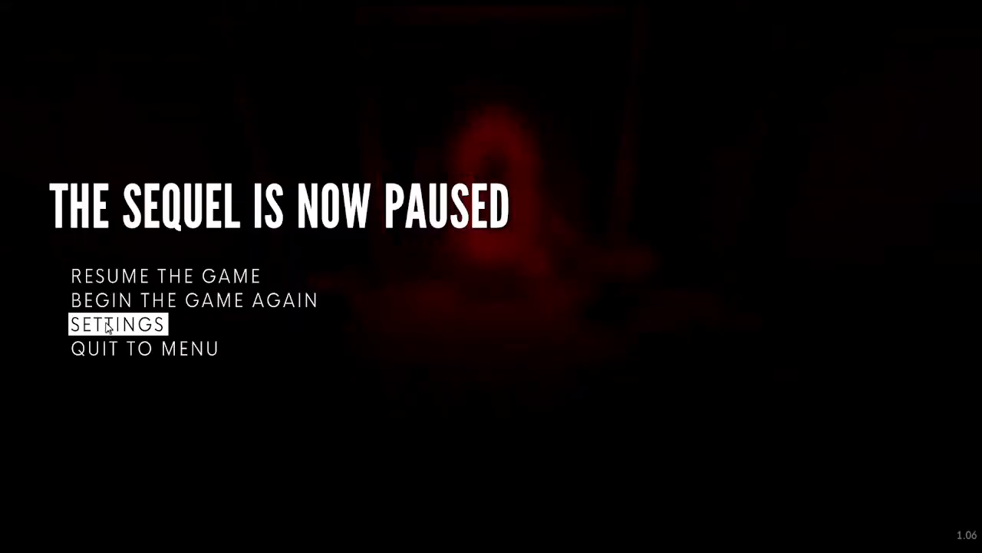
{"action": "left_click", "coordinate": [121, 323]}
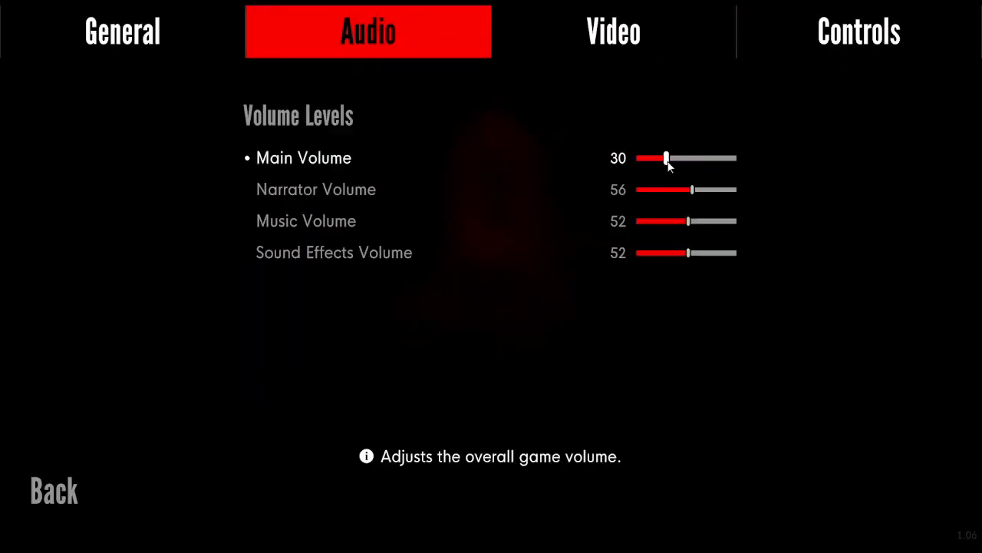
{"action": "left_click", "coordinate": [122, 31]}
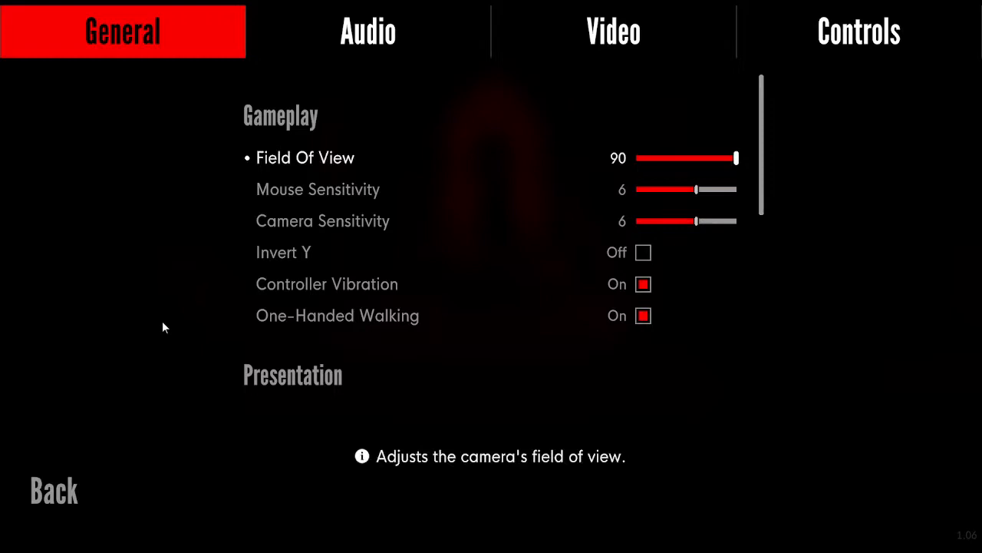
{"action": "left_click", "coordinate": [368, 32]}
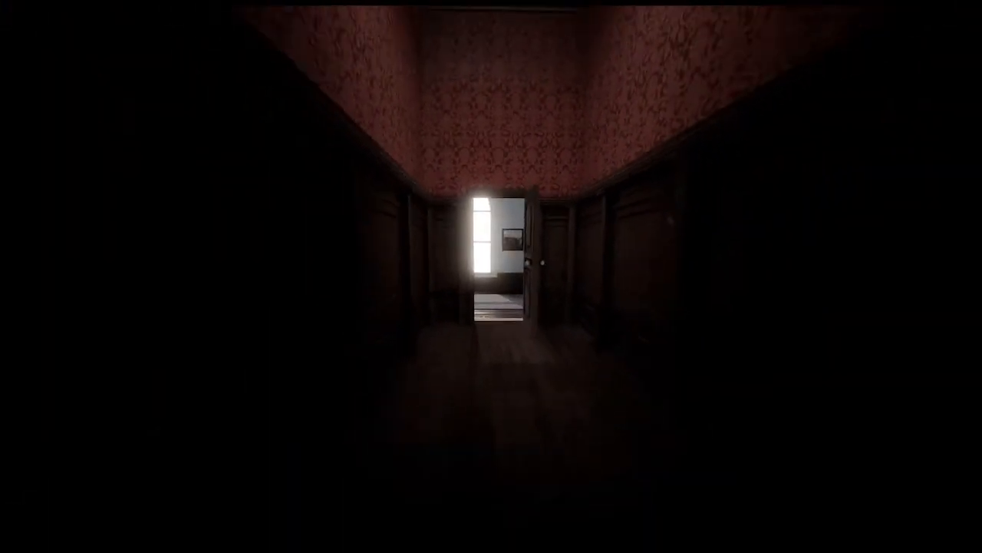
- Pause the game while in the dark red-wallpapered hallway
{"action": "key", "text": "Escape"}
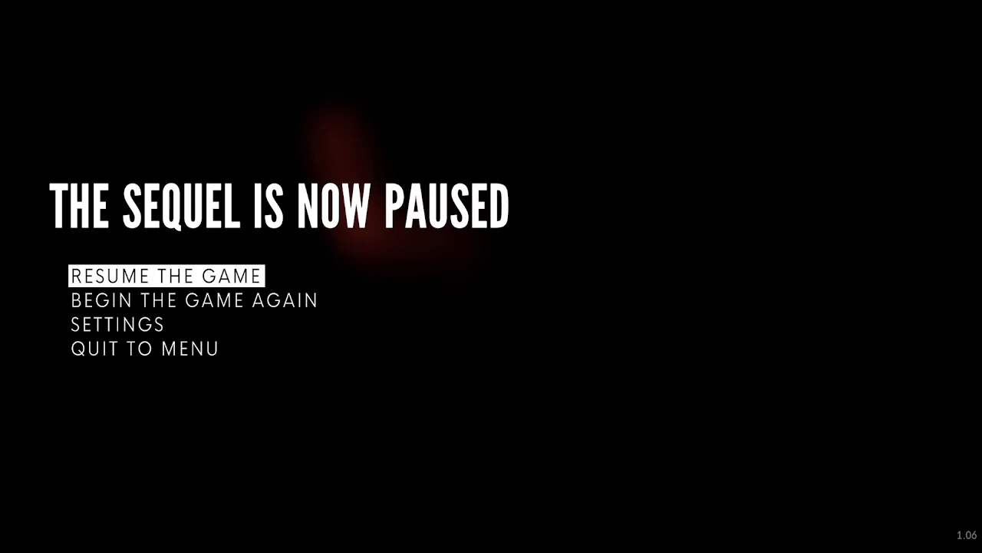
- From the pause menu, go into Settings and view the Video tab
{"action": "left_click", "coordinate": [116, 324]}
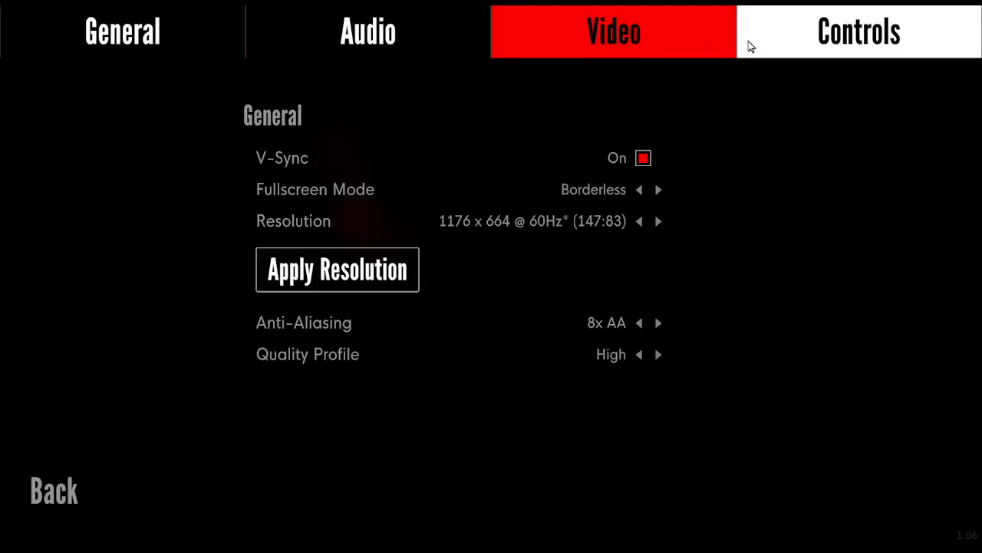
{"action": "left_click", "coordinate": [859, 31]}
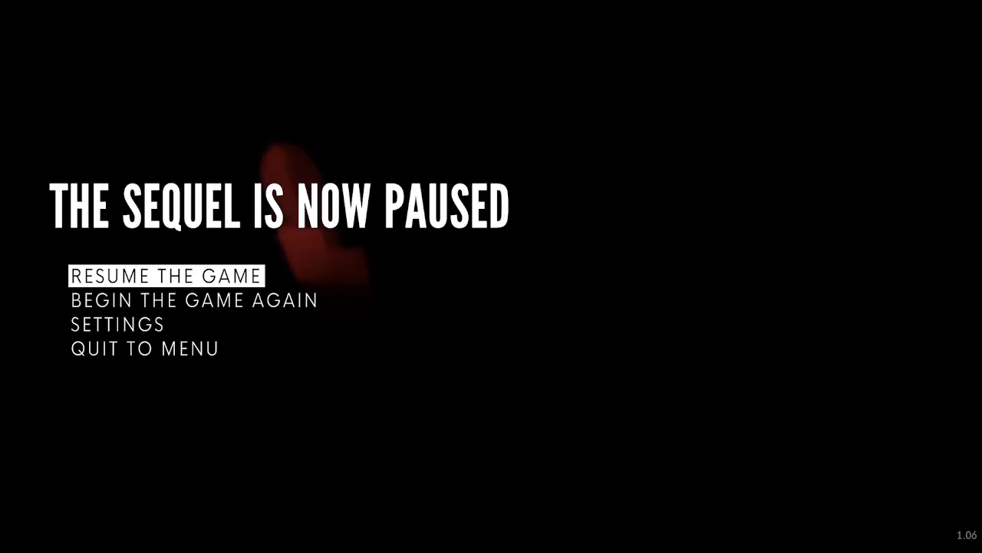
- Resume play, fly out over the misty lake, and pause again
{"action": "left_click", "coordinate": [163, 274]}
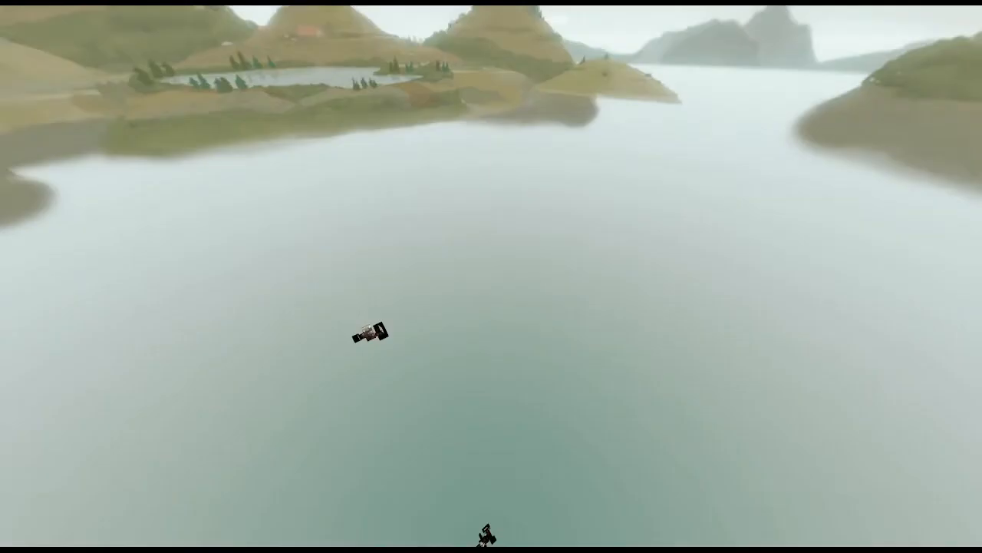
{"action": "key", "text": "Escape"}
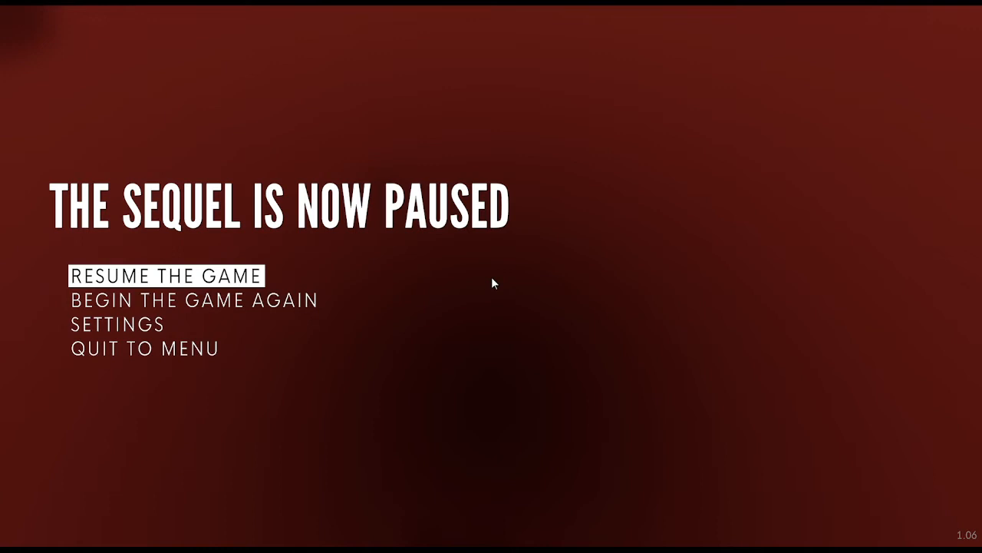
{"action": "mouse_move", "coordinate": [506, 333]}
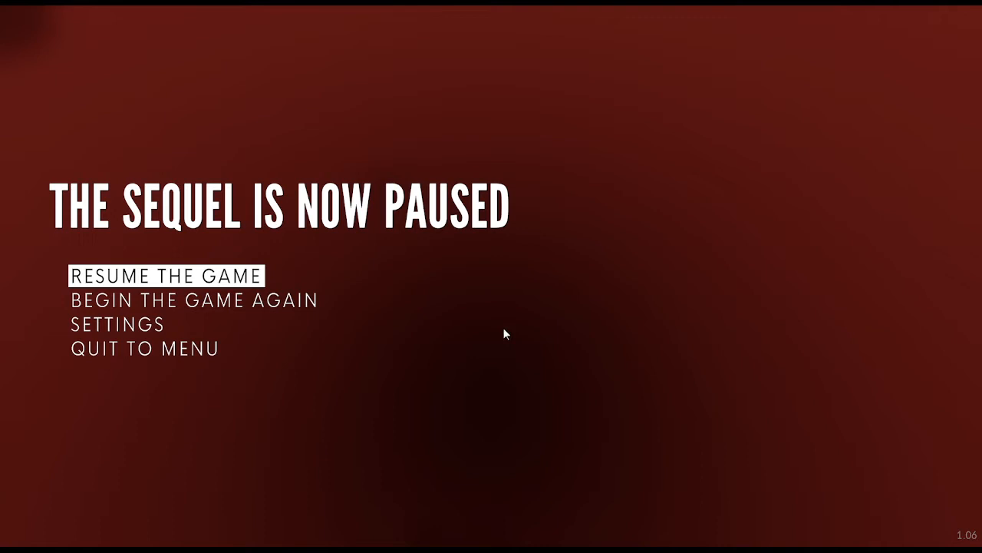
{"action": "mouse_move", "coordinate": [504, 332]}
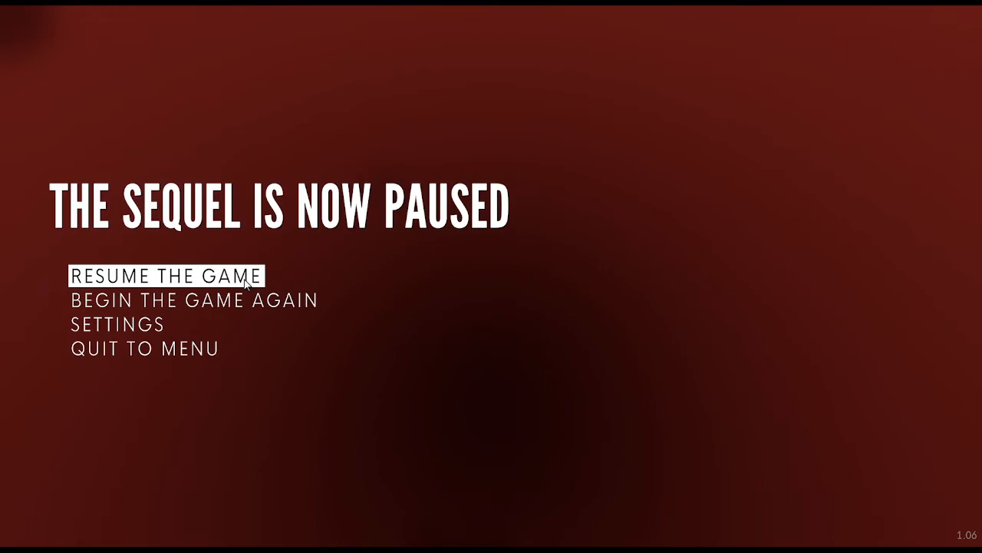
- Resume the game from the pause menu, back over the misty lake
{"action": "left_click", "coordinate": [166, 275]}
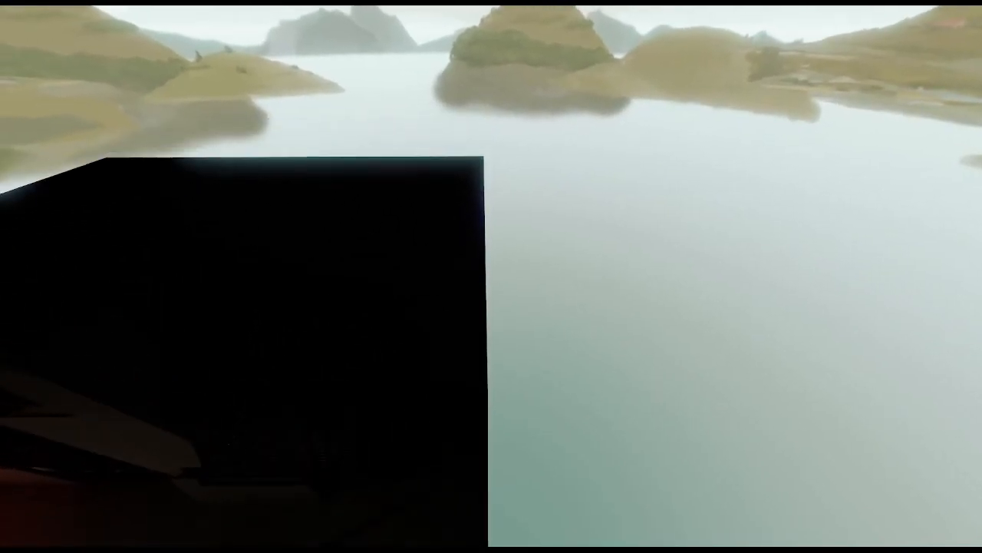
{"action": "mouse_move", "coordinate": [491, 276]}
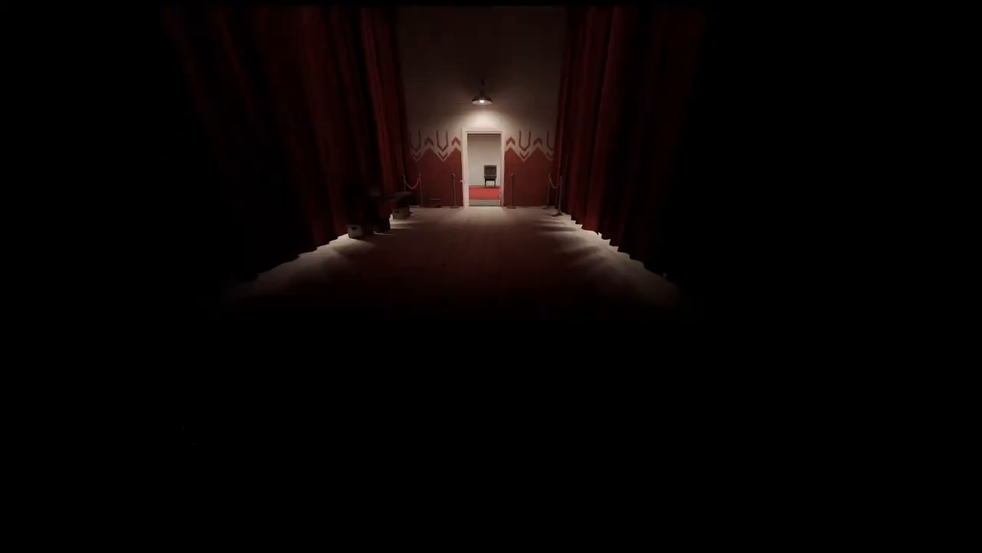
- Pause the game in the dim red-curtained hallway facing the lit doorway
{"action": "key", "text": "Escape"}
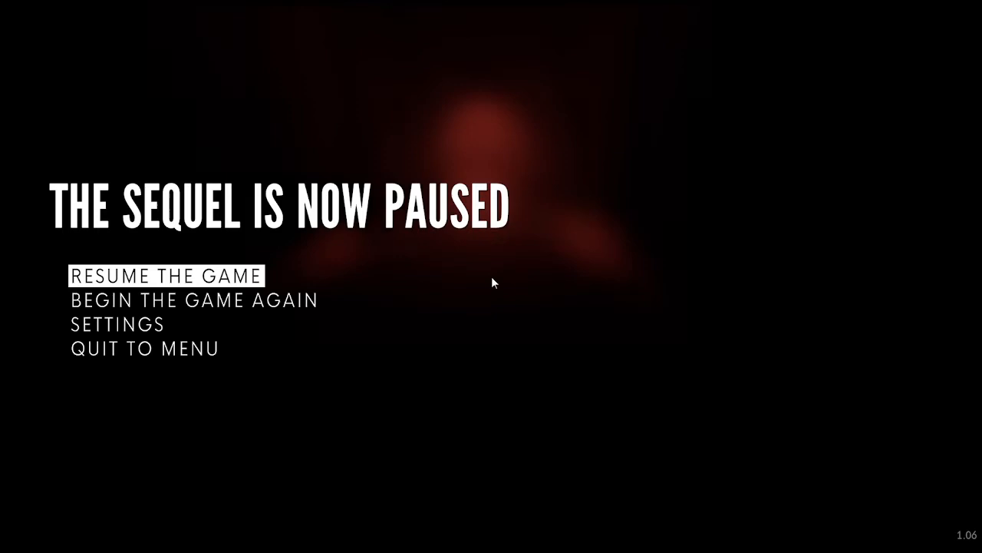
{"action": "mouse_move", "coordinate": [271, 275]}
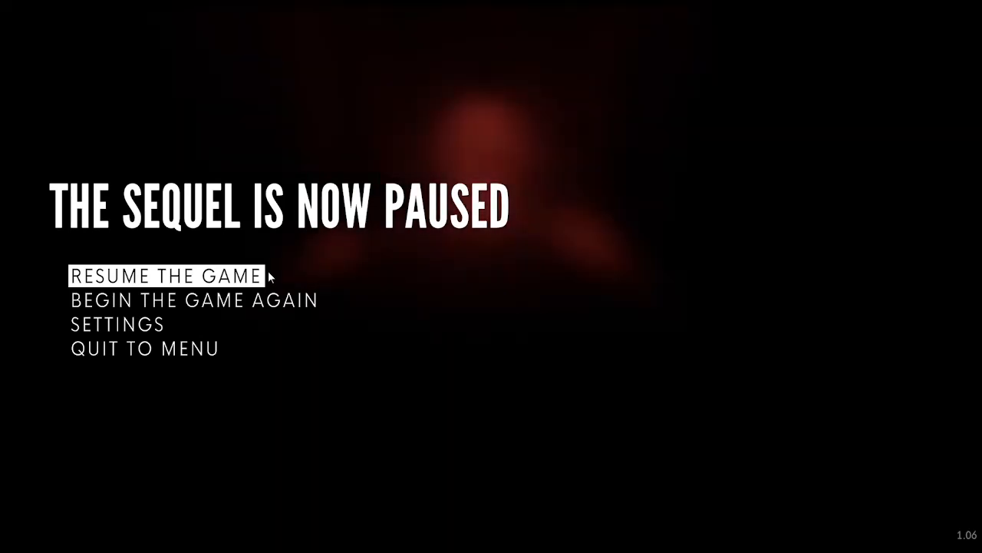
- Select RESUME THE GAME to continue into the pale concrete stairwell
{"action": "left_click", "coordinate": [167, 275]}
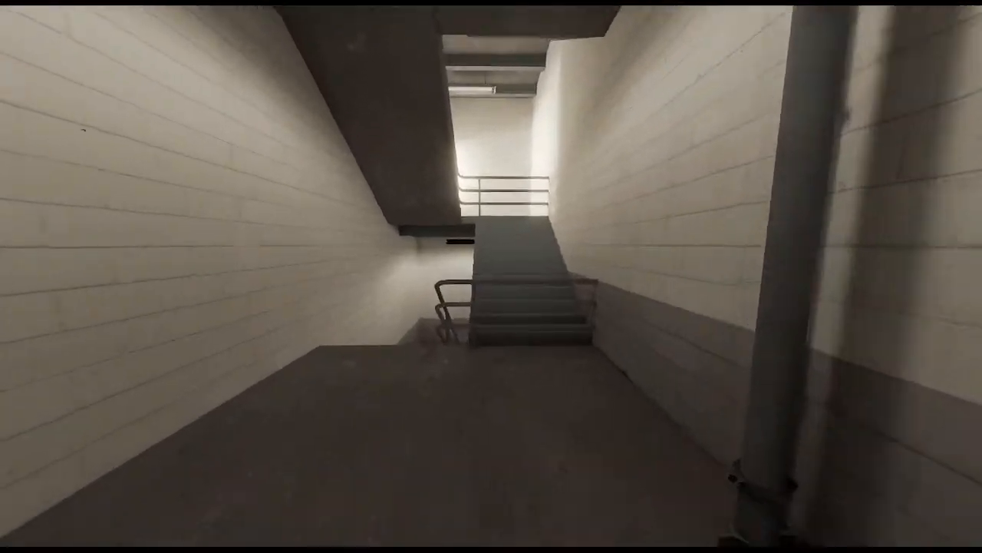
- Pause the game at the stairwell landing below the stairs
{"action": "key", "text": "Escape"}
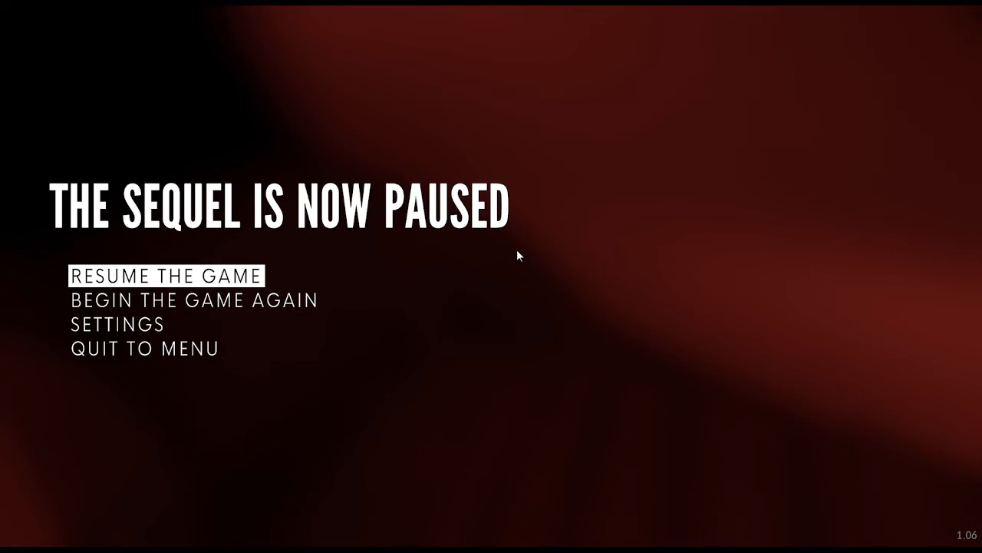
{"action": "mouse_move", "coordinate": [795, 259]}
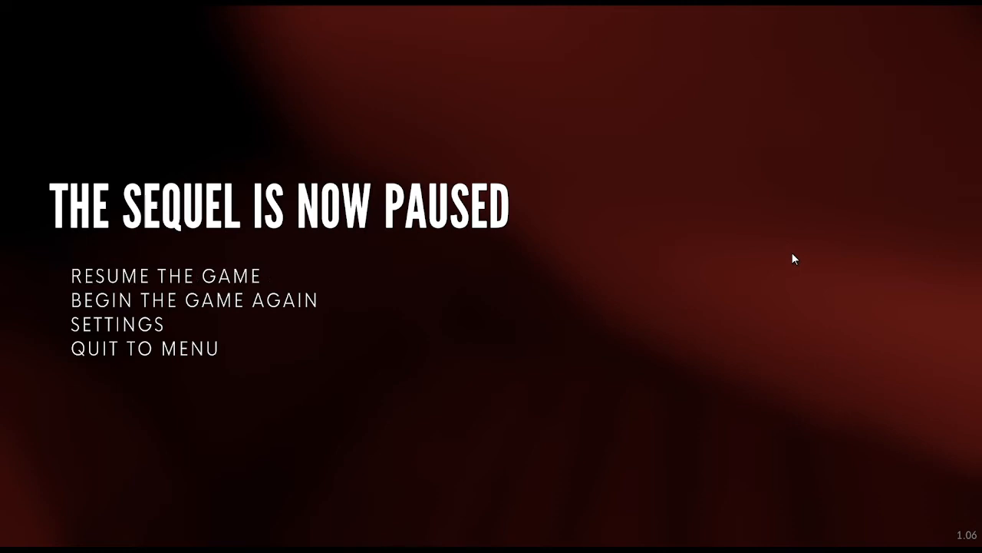
{"action": "mouse_move", "coordinate": [749, 262]}
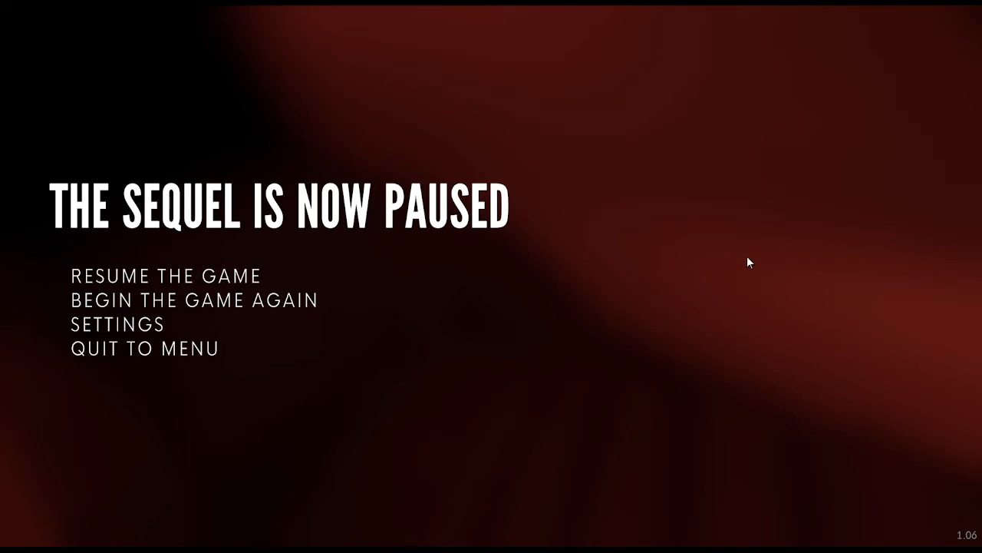
{"action": "mouse_move", "coordinate": [726, 243]}
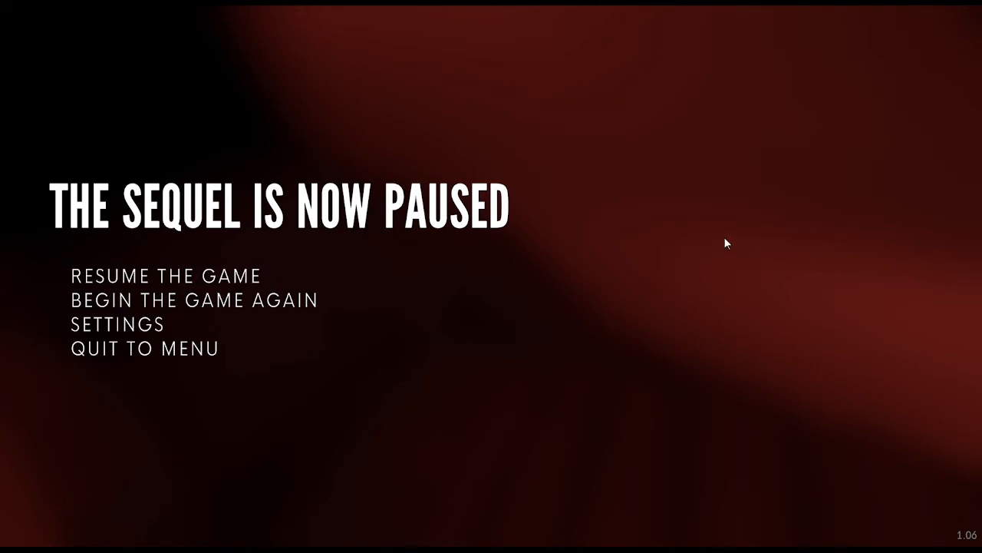
{"action": "mouse_move", "coordinate": [688, 385]}
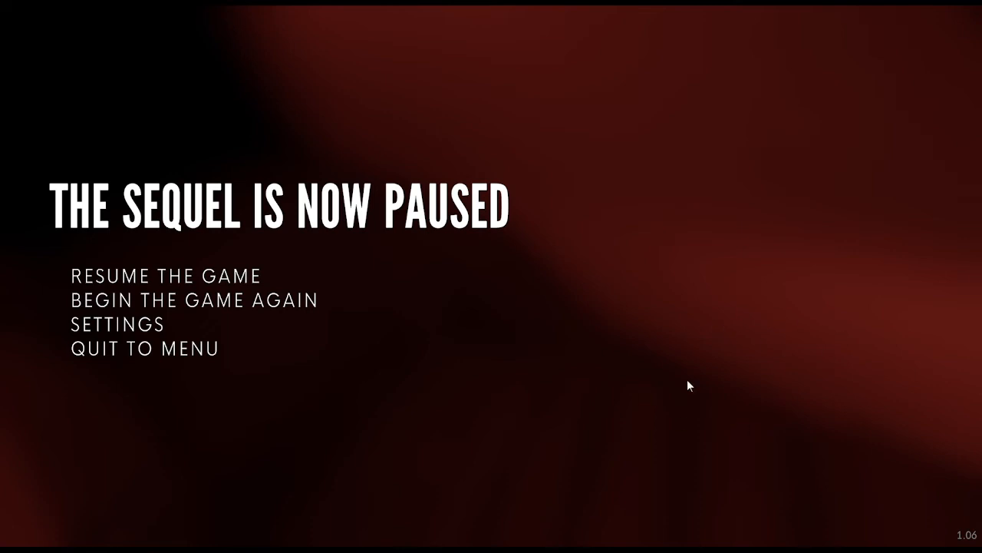
{"action": "mouse_move", "coordinate": [826, 355]}
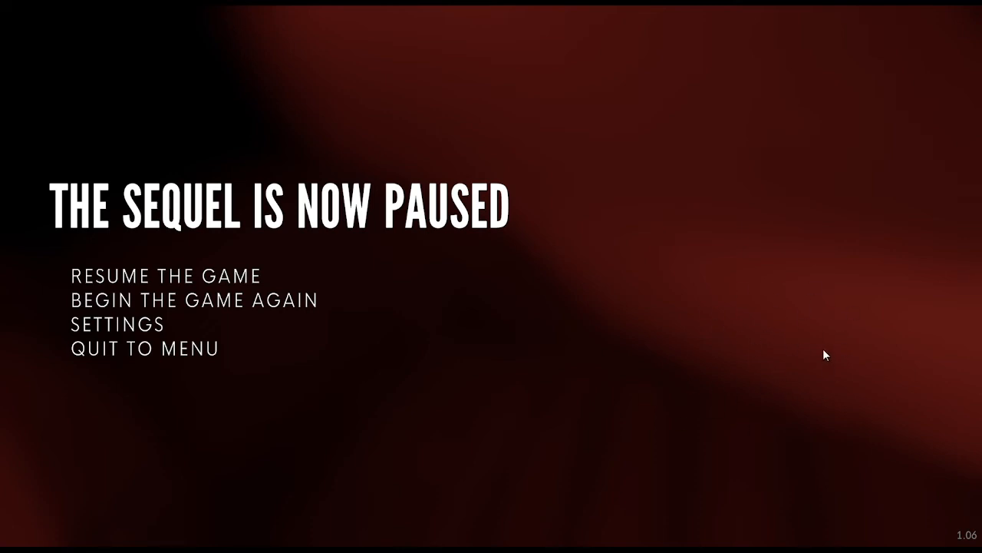
{"action": "mouse_move", "coordinate": [757, 337]}
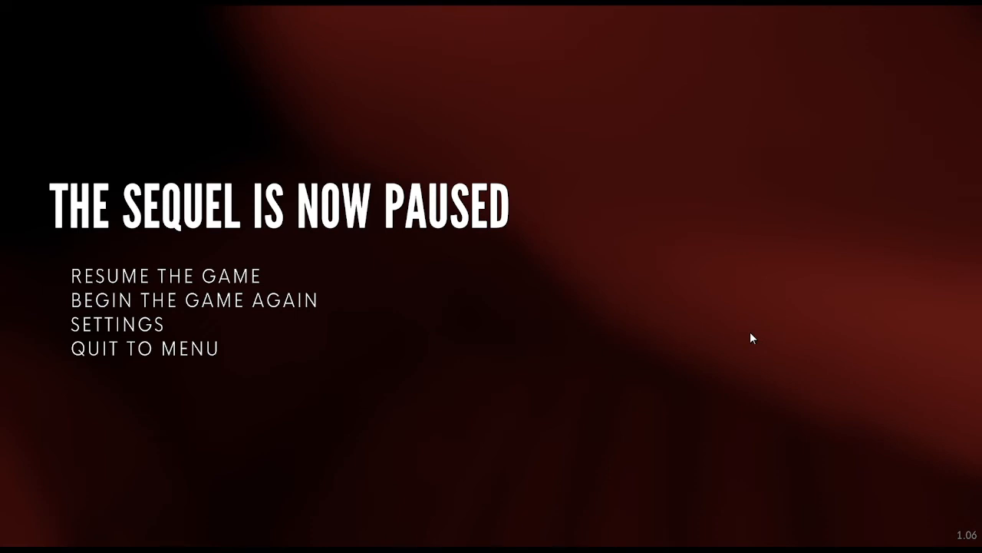
{"action": "mouse_move", "coordinate": [362, 239]}
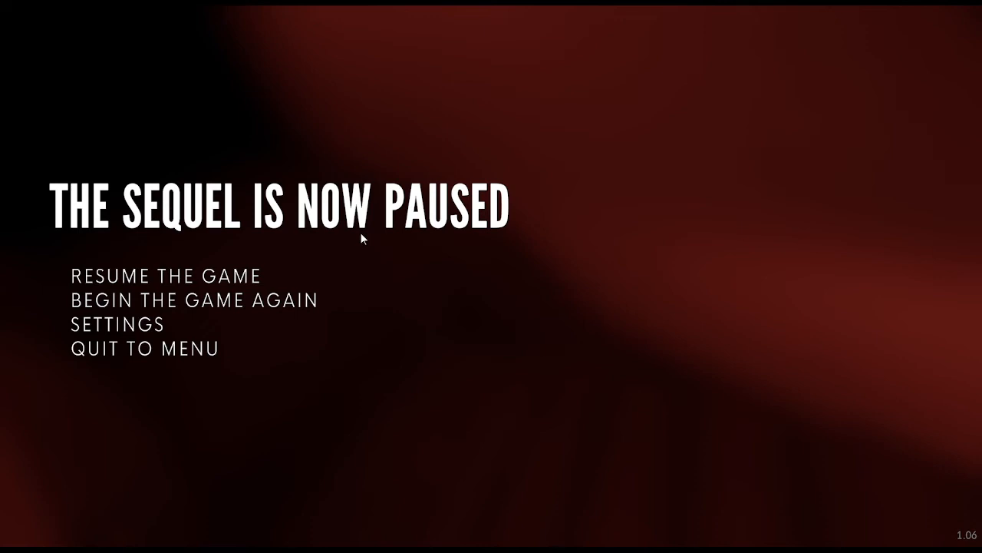
{"action": "left_click", "coordinate": [165, 276]}
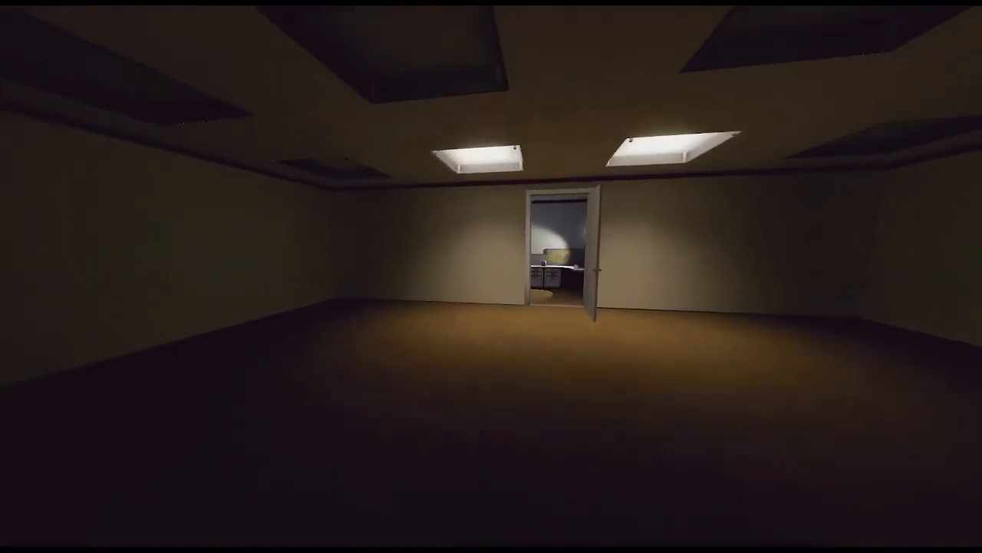
{"action": "mouse_move", "coordinate": [491, 276]}
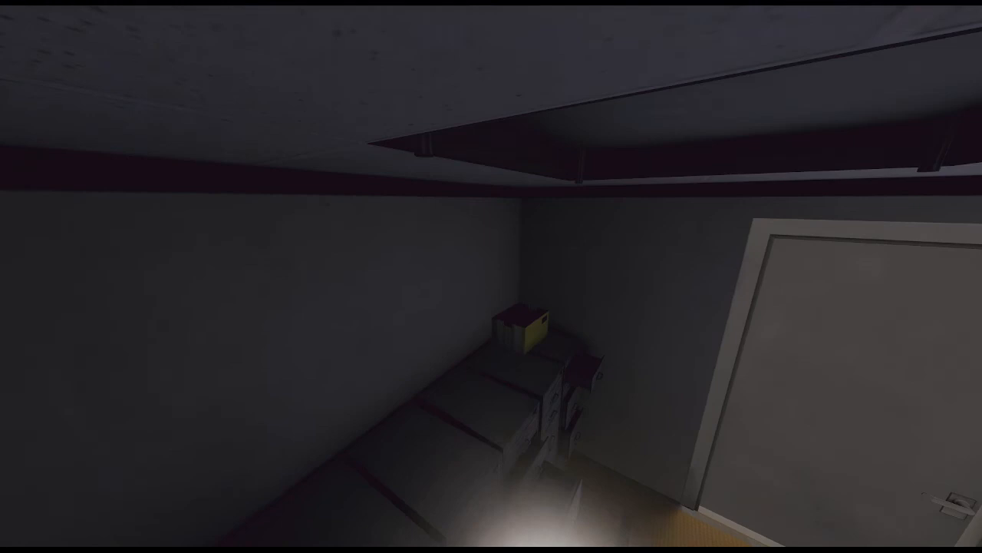
- Enter Stanley's small office with its desk, computer and clock
{"action": "scroll", "scroll_direction": "up", "scroll_amount": 3}
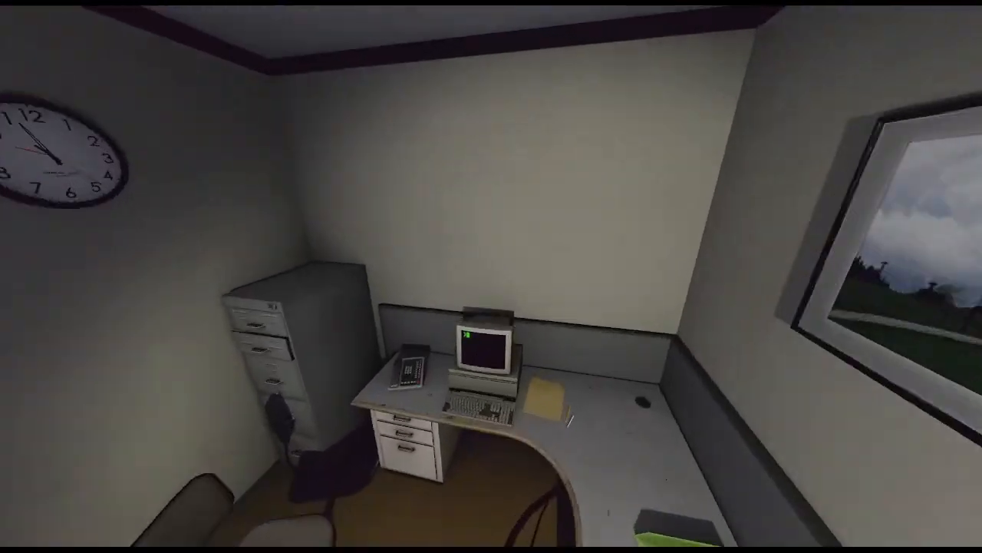